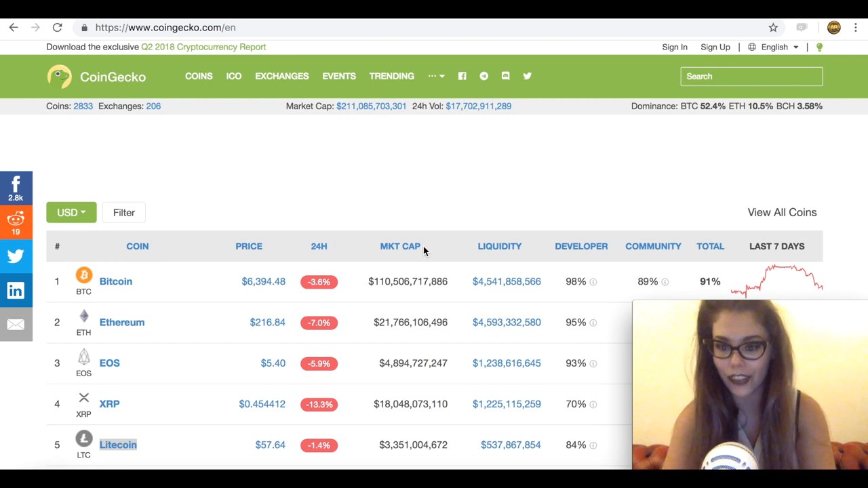
pyautogui.moveTo(48, 317)
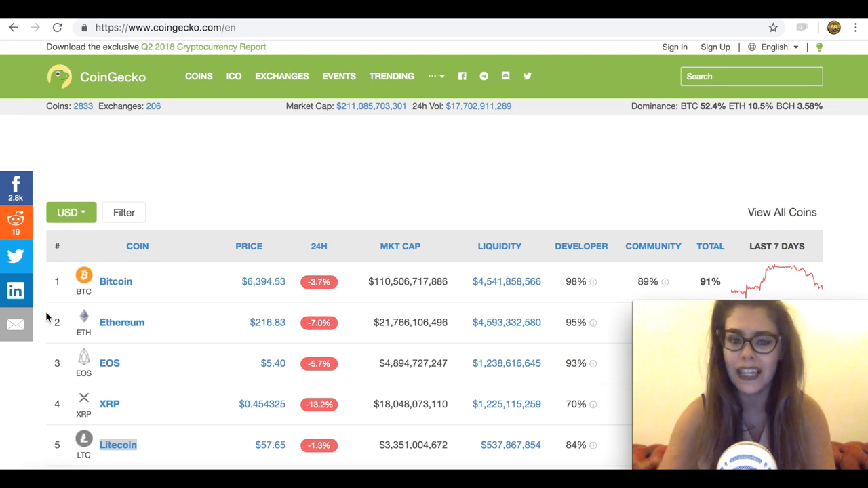
# Step: Scroll the CoinGecko coin table to Litecoin and open its detail page ($57.66 price, market cap, volume, supply)
pyautogui.scroll(-3)
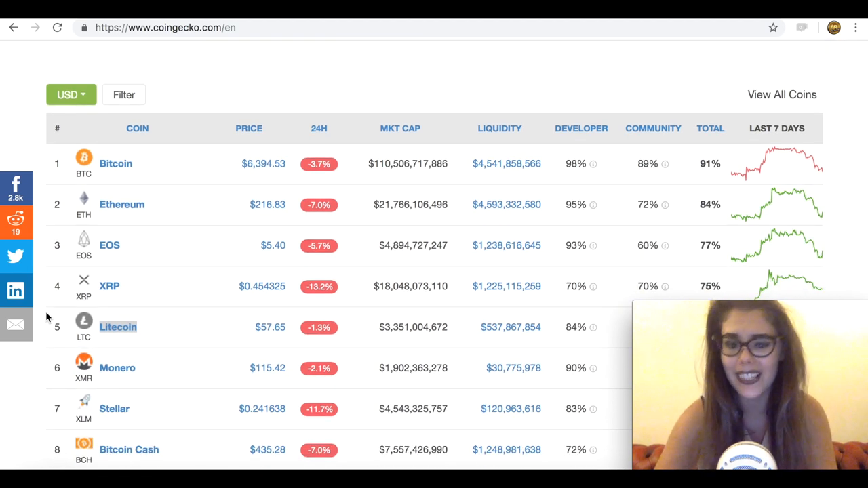
pyautogui.scroll(-3)
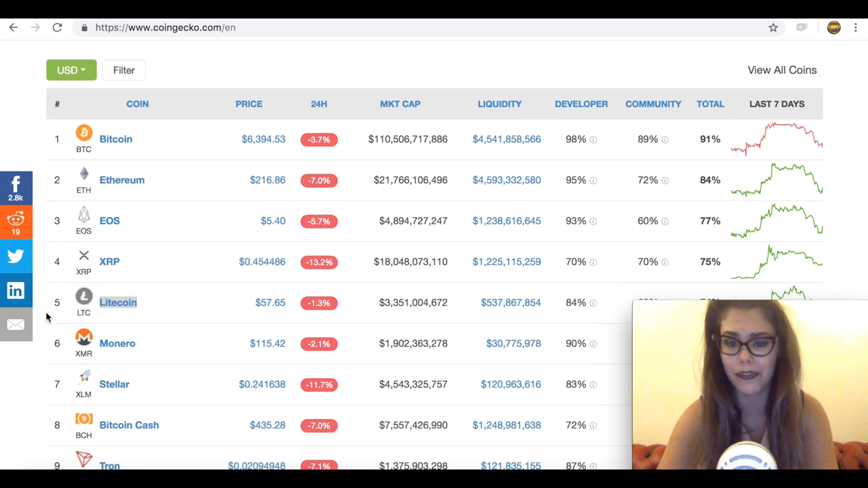
pyautogui.scroll(-3)
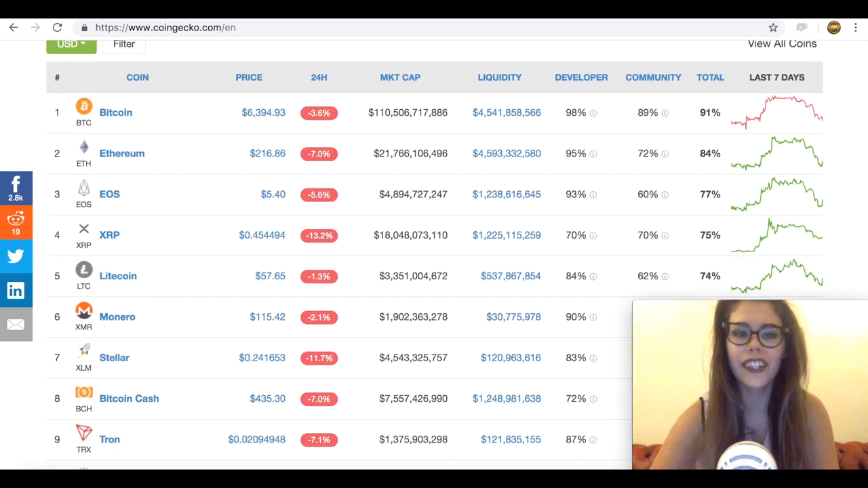
pyautogui.click(117, 276)
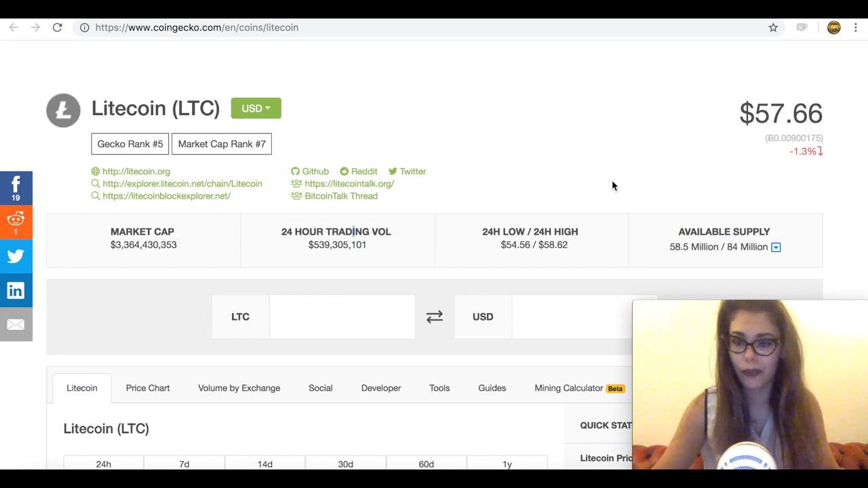
pyautogui.moveTo(624, 184)
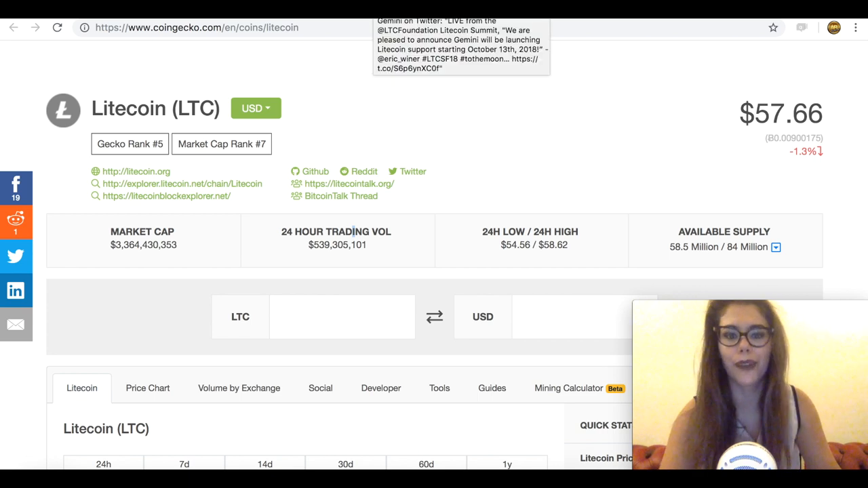
# Step: Open Gemini's tweet announcing Litecoin support starting October 13th, 2018 from the Litecoin Summit
pyautogui.click(461, 44)
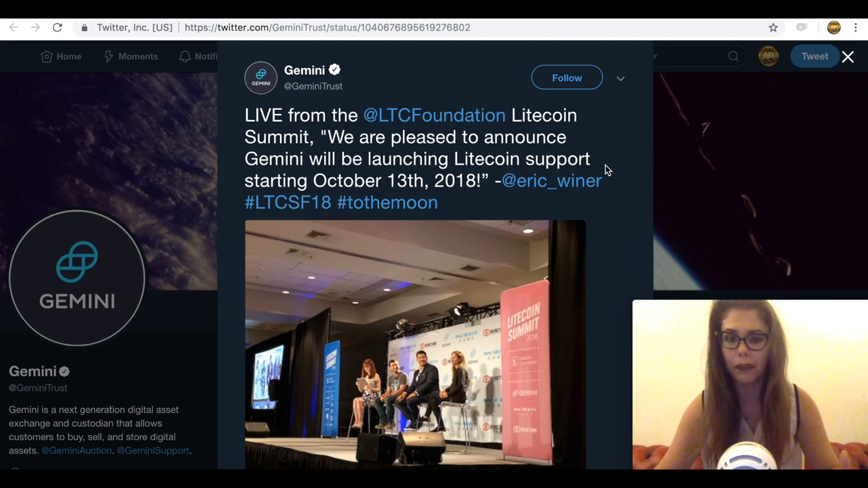
pyautogui.moveTo(605, 134)
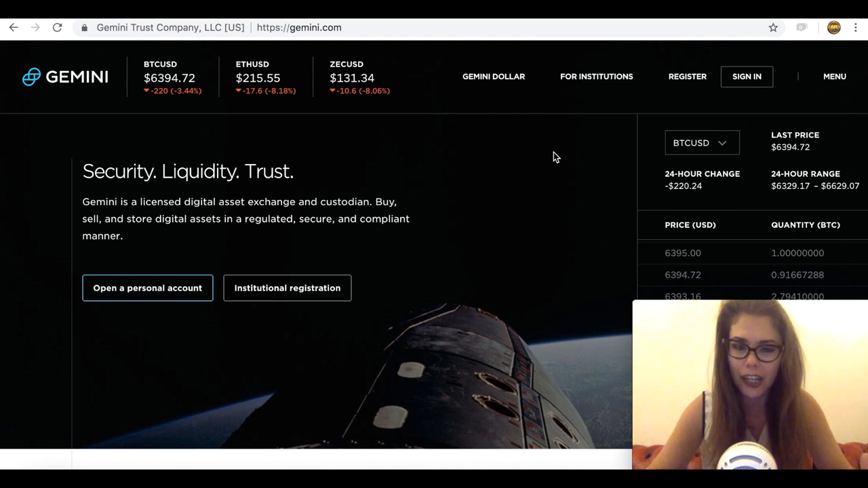
pyautogui.moveTo(319, 107)
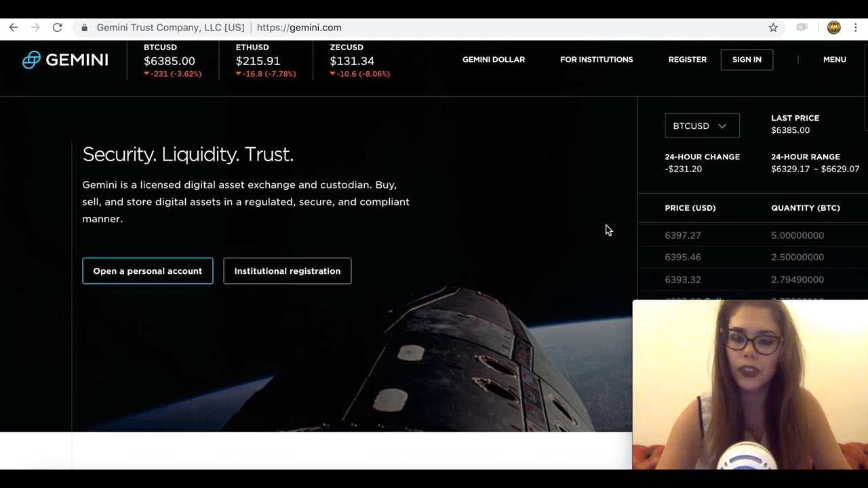
# Step: Scroll Gemini's homepage down to its Custody Services, Marketplace and New York Regulatory Oversight sections
pyautogui.scroll(-3)
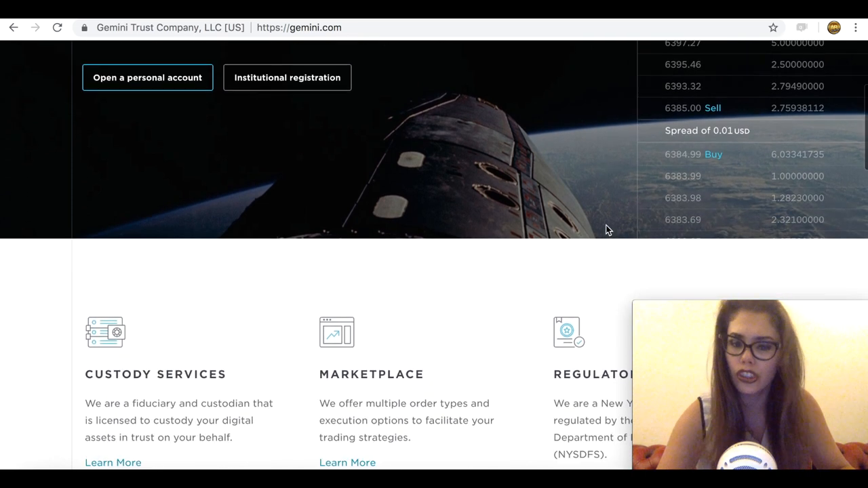
pyautogui.scroll(-3)
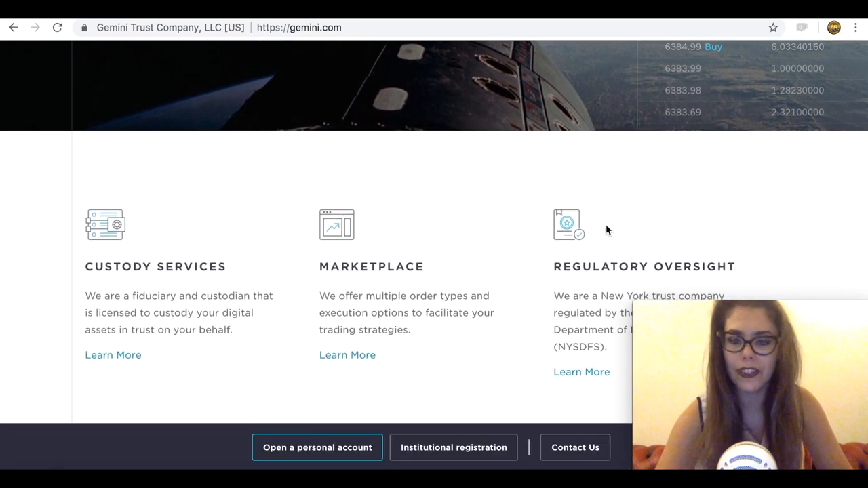
pyautogui.scroll(-3)
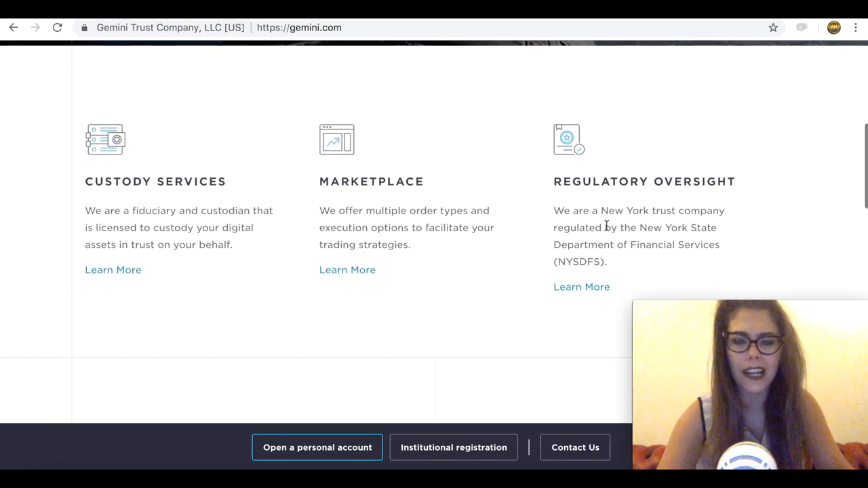
pyautogui.scroll(-3)
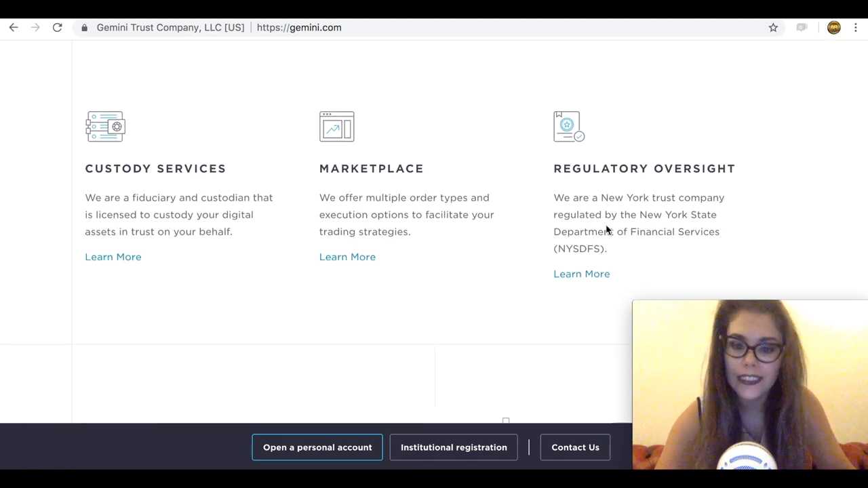
pyautogui.scroll(-3)
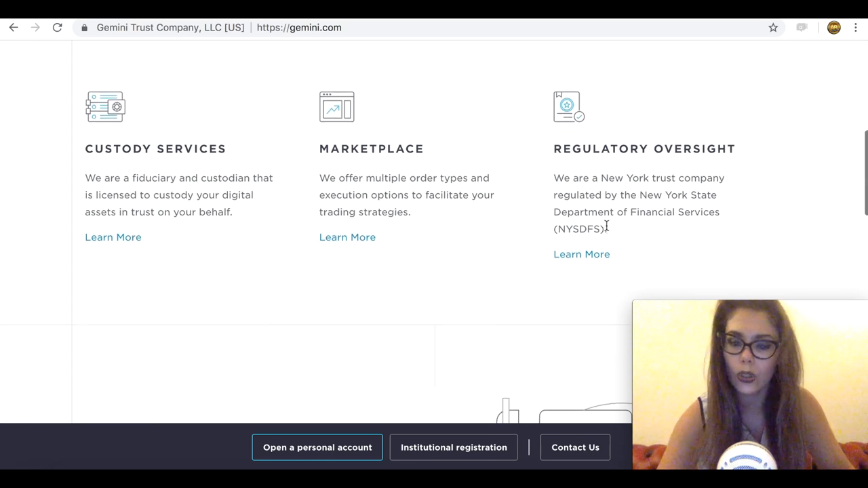
pyautogui.scroll(-3)
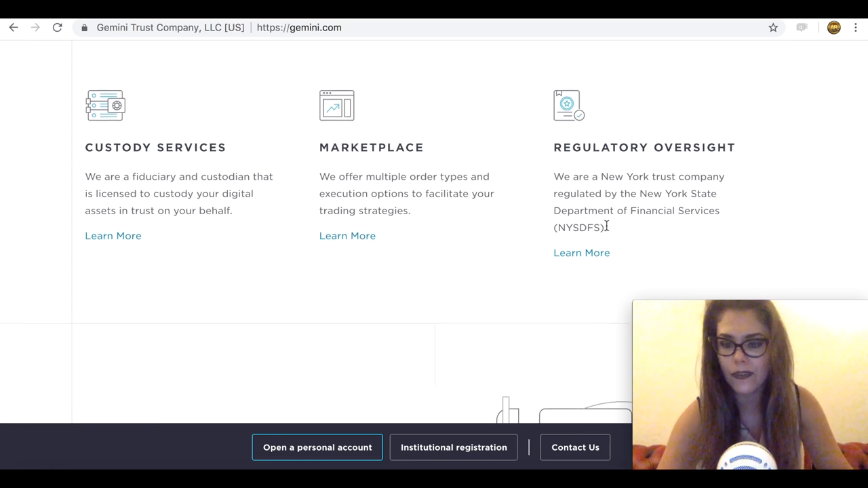
pyautogui.moveTo(685, 111)
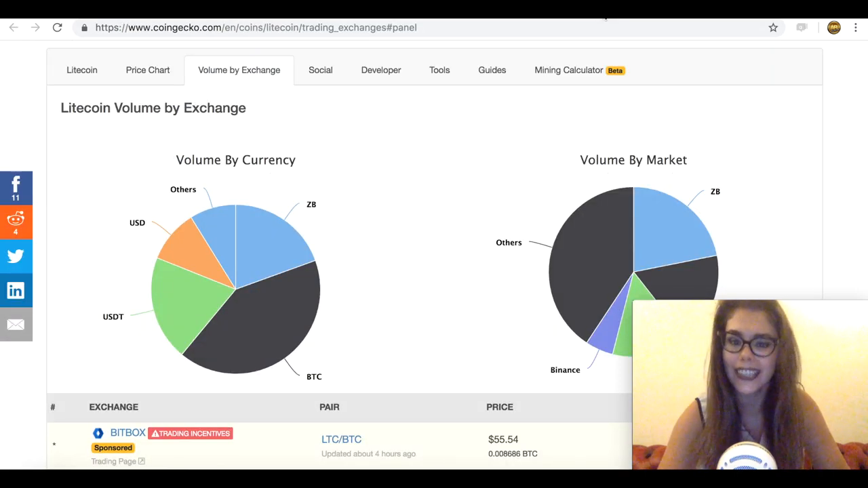
# Step: Scroll Litecoin's volume-by-exchange view down to the by-currency and by-market pie charts
pyautogui.scroll(-3)
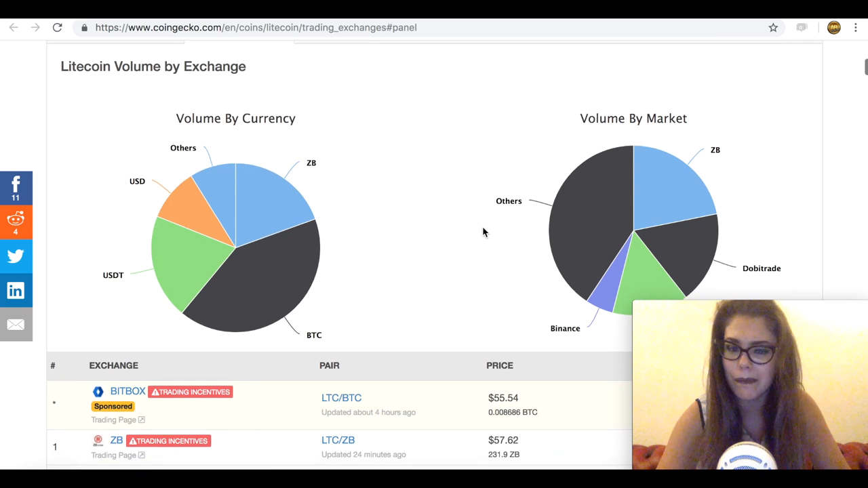
pyautogui.scroll(-3)
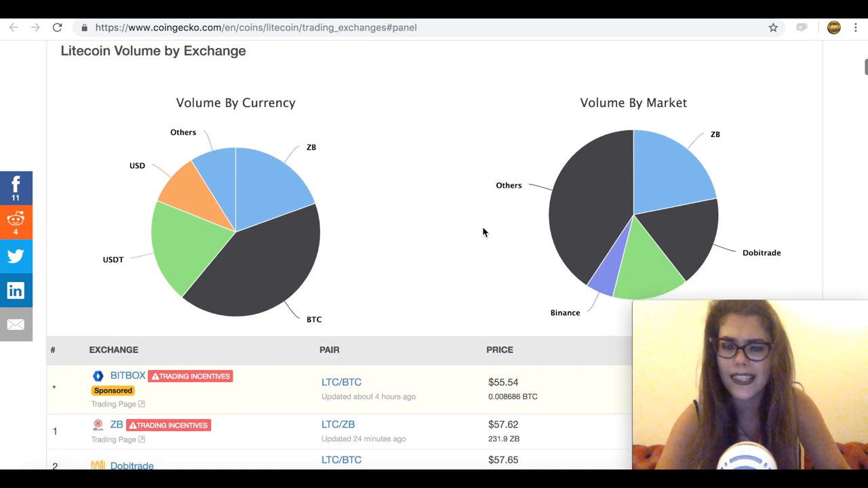
pyautogui.scroll(-3)
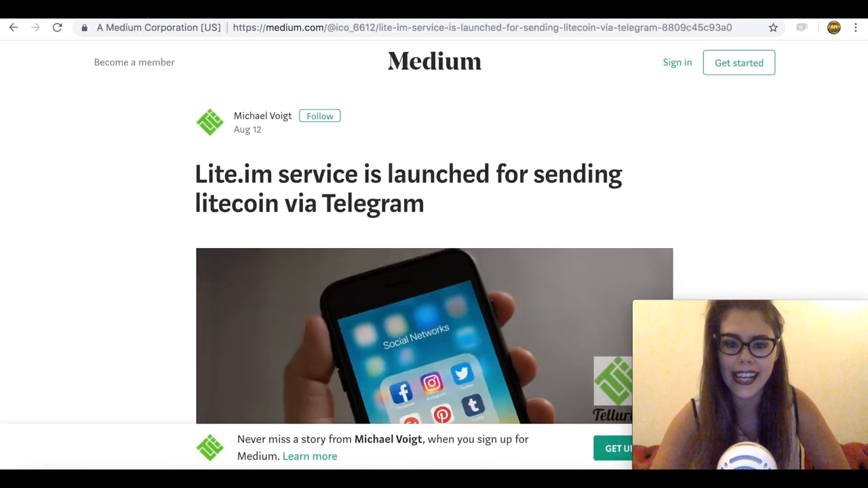
# Step: Scroll the Lite.im Telegram litecoin article down to its Telluria links, contact email and tags
pyautogui.scroll(-3)
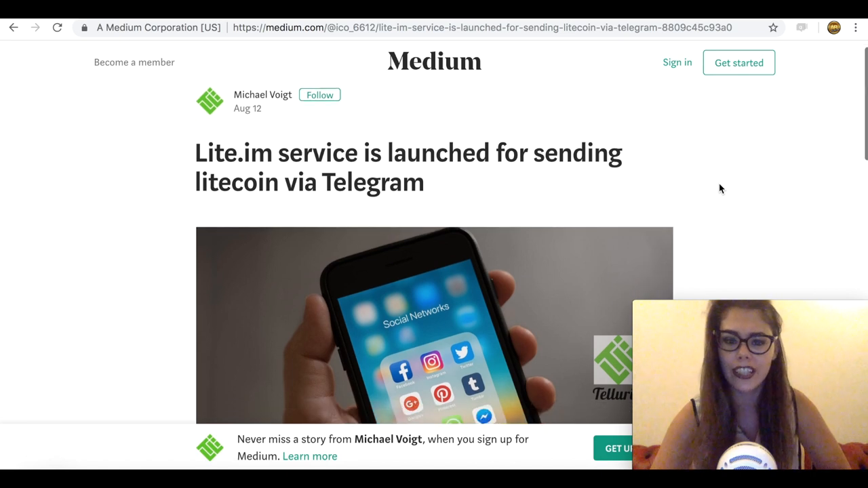
pyautogui.scroll(-3)
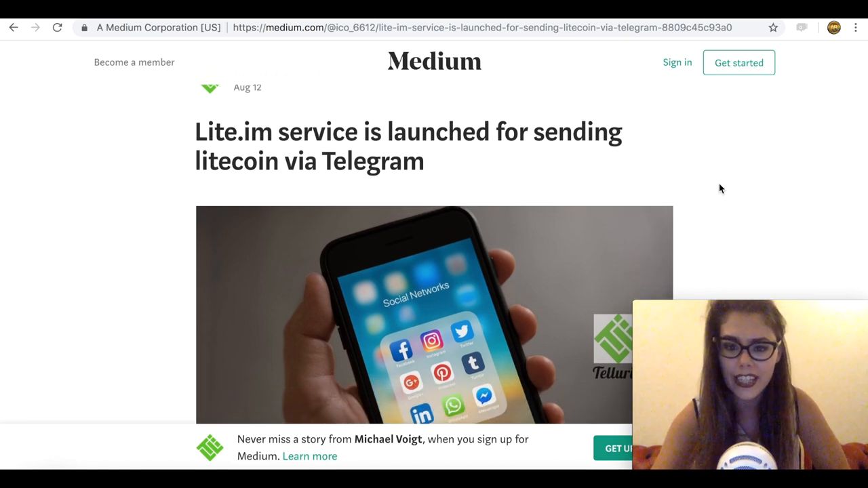
pyautogui.scroll(-3)
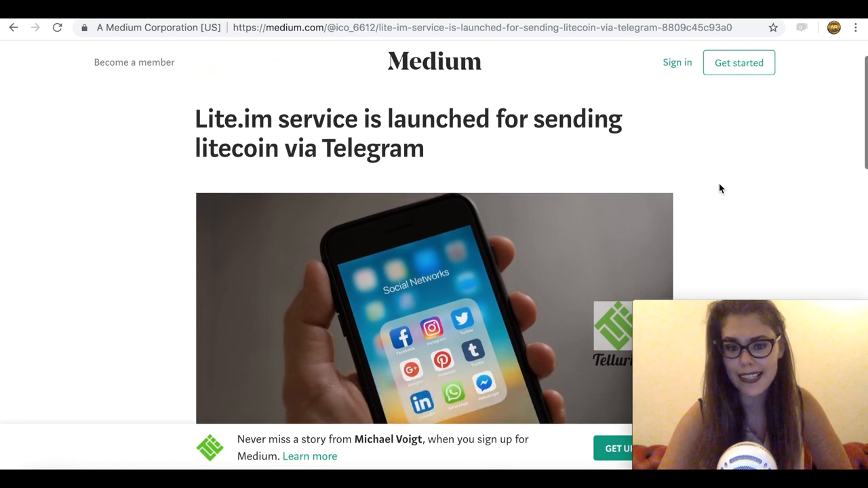
pyautogui.scroll(-3)
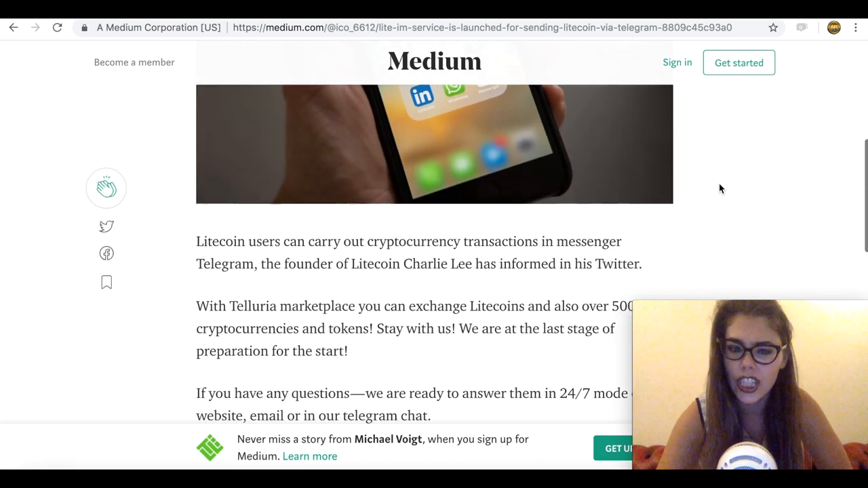
pyautogui.scroll(-3)
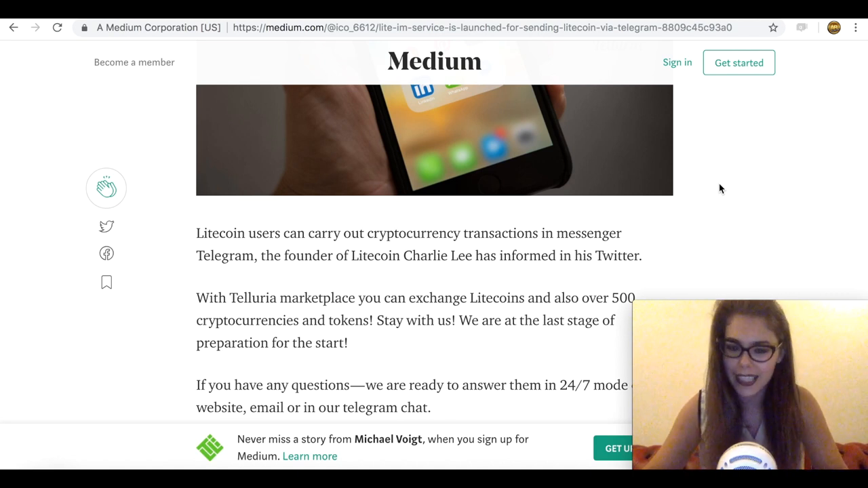
pyautogui.scroll(-3)
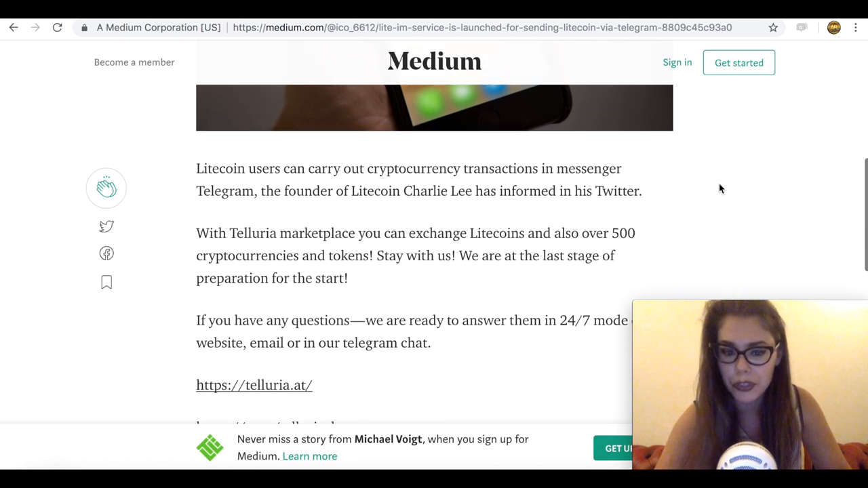
pyautogui.scroll(-3)
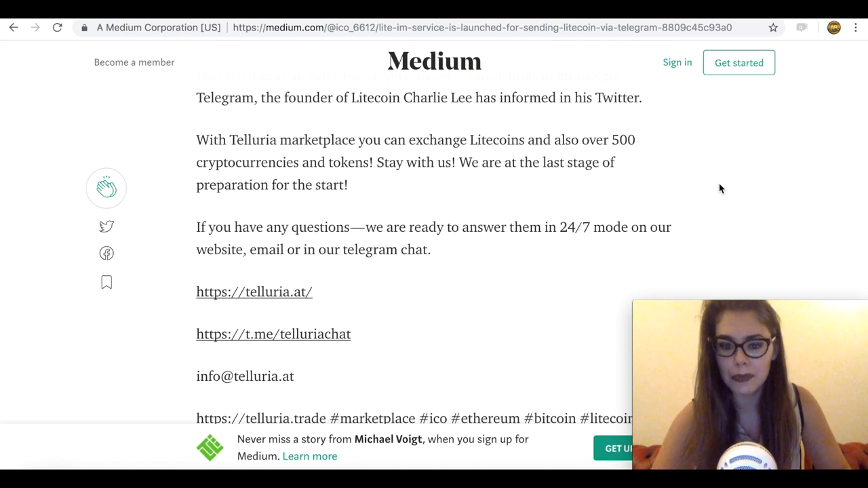
pyautogui.scroll(-3)
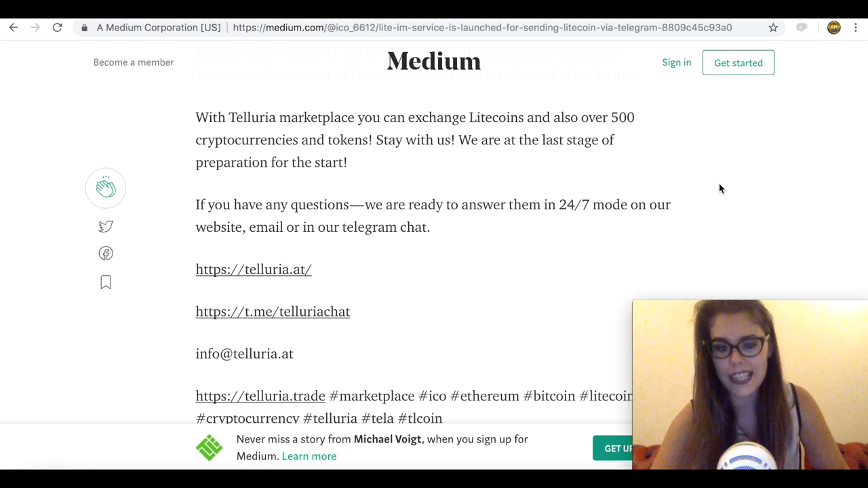
pyautogui.scroll(-3)
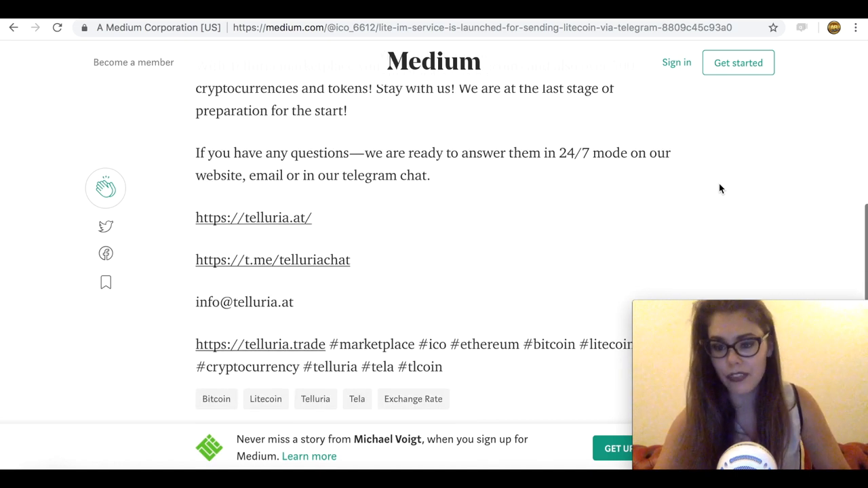
pyautogui.moveTo(633, 225)
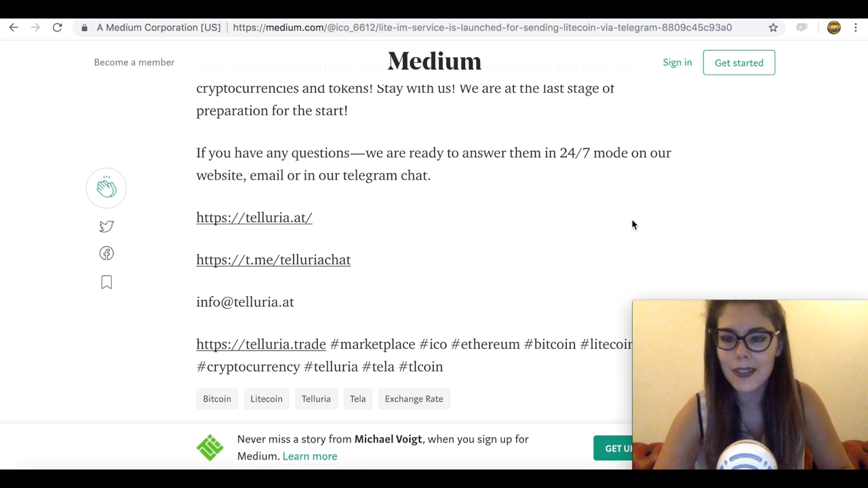
pyautogui.moveTo(719, 154)
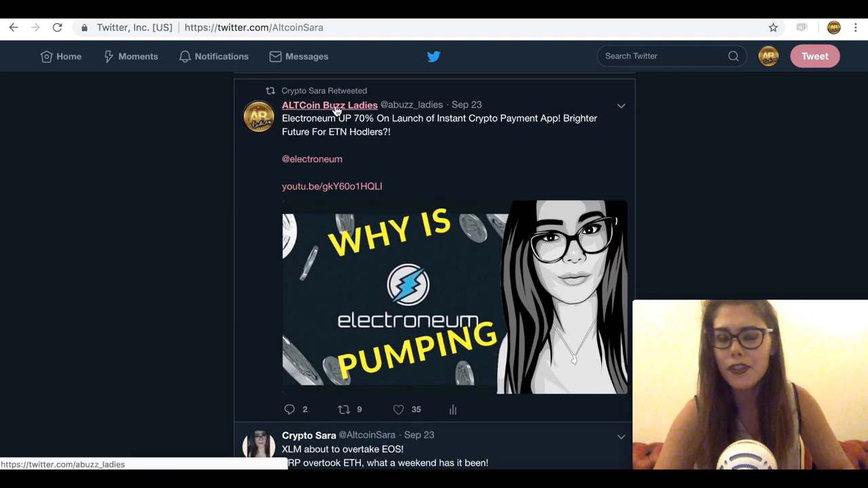
pyautogui.moveTo(330, 106)
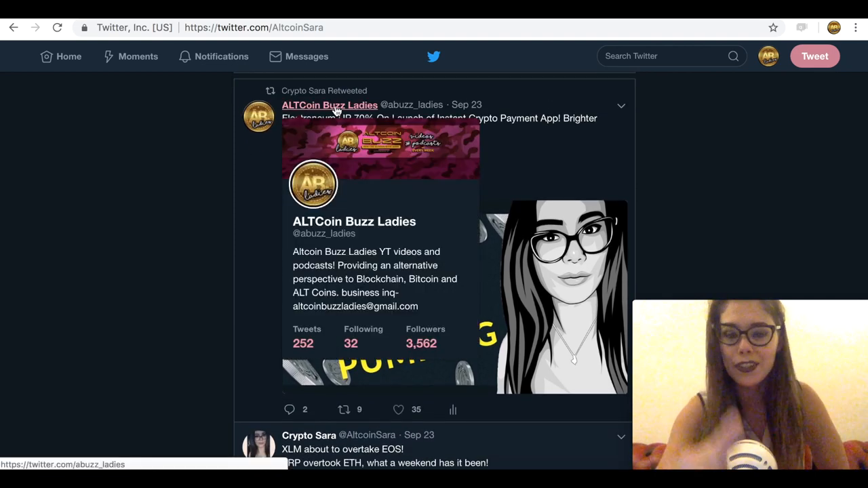